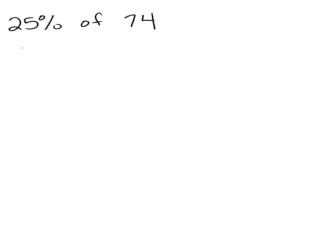
type("5")
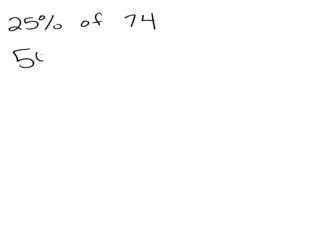
type("0%")
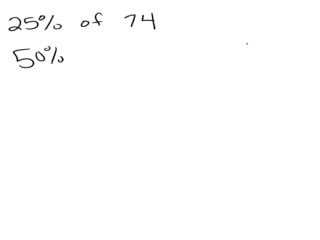
type("70")
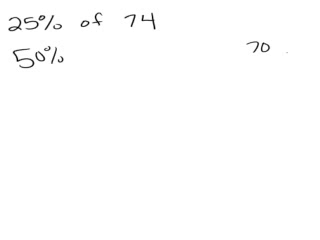
type("3")
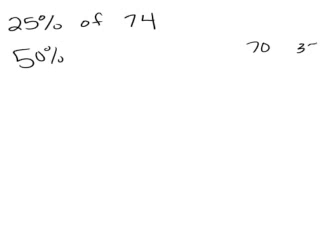
type("35")
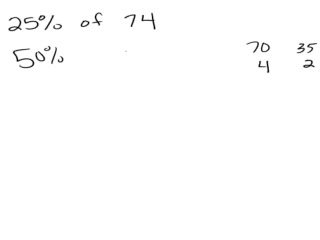
type("37")
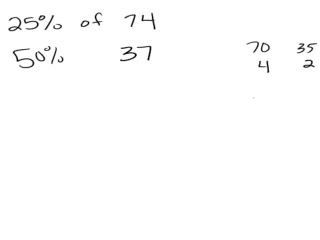
type("15")
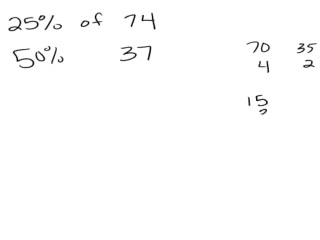
type("3.5")
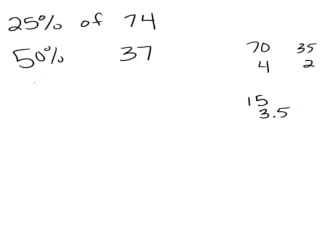
type("18.5")
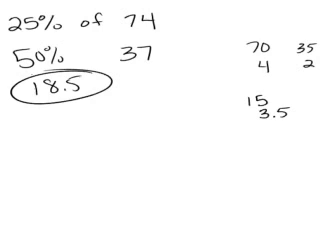
type("10")
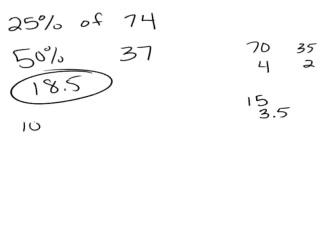
type("%")
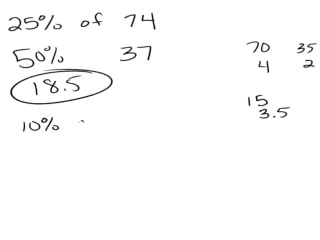
type("of 74.")
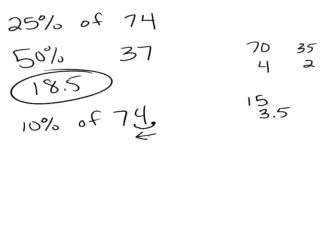
type("7")
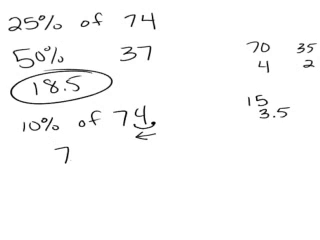
type(".4")
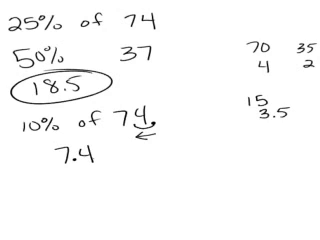
type("10%")
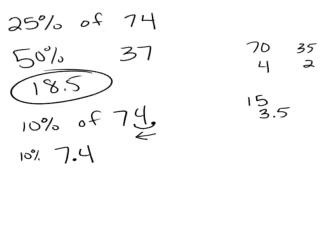
type("5%")
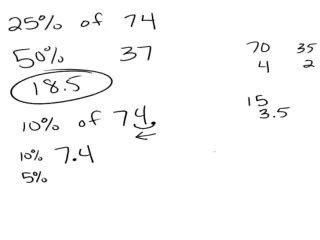
type("2")
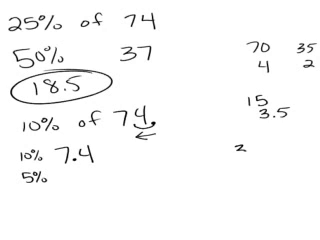
type("3.5")
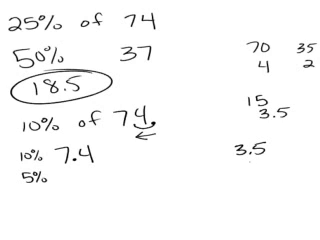
type(".2")
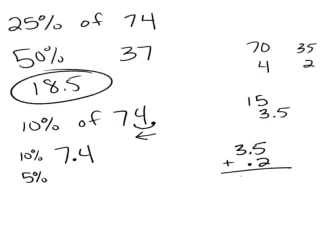
type("3.7")
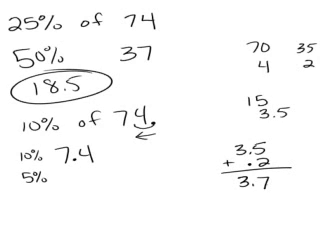
type("3.")
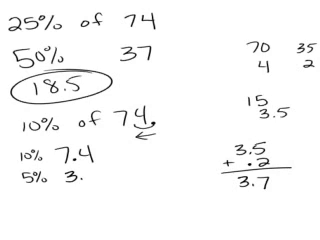
type("7")
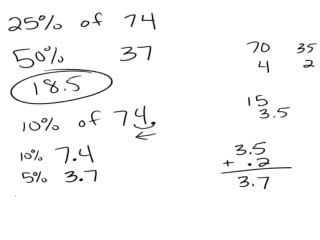
type("25%")
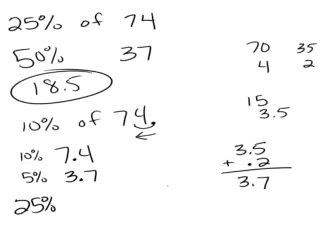
type("7.4")
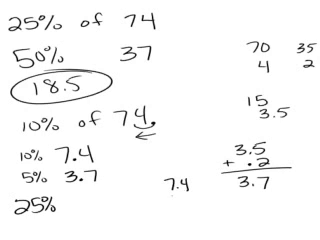
type("7.4")
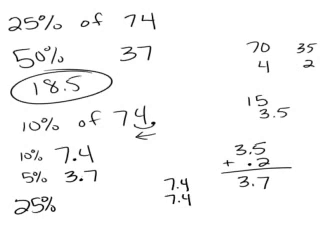
type("3.7")
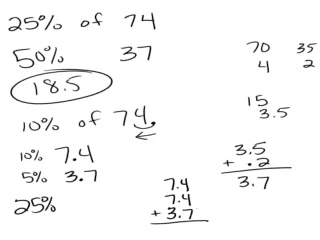
type("5")
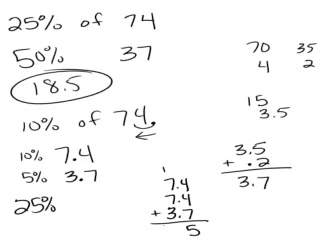
type("18.5")
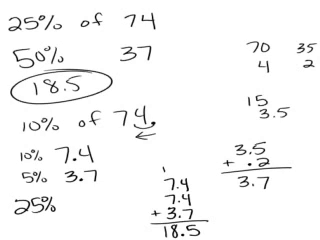
type("18.")
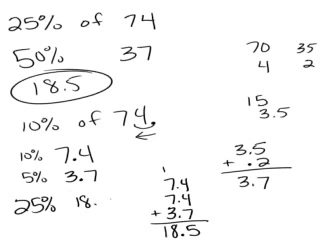